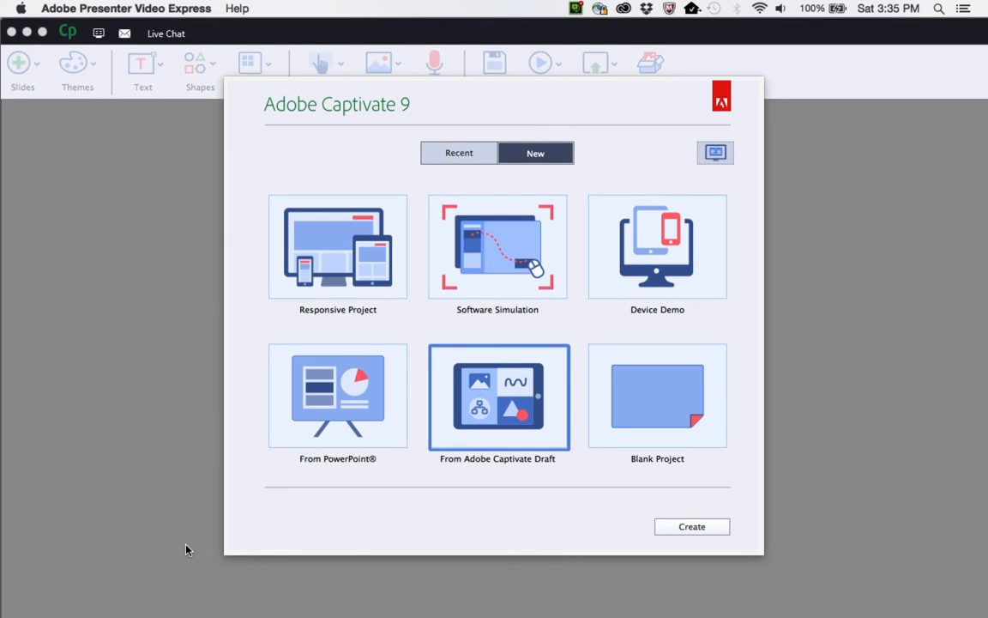
pyautogui.moveTo(578, 376)
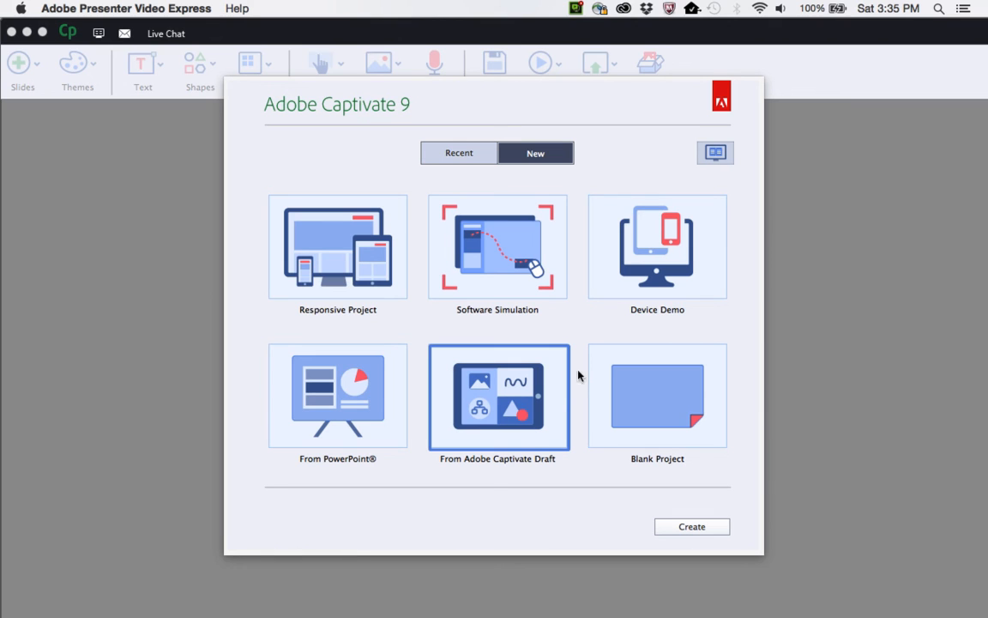
pyautogui.moveTo(535, 426)
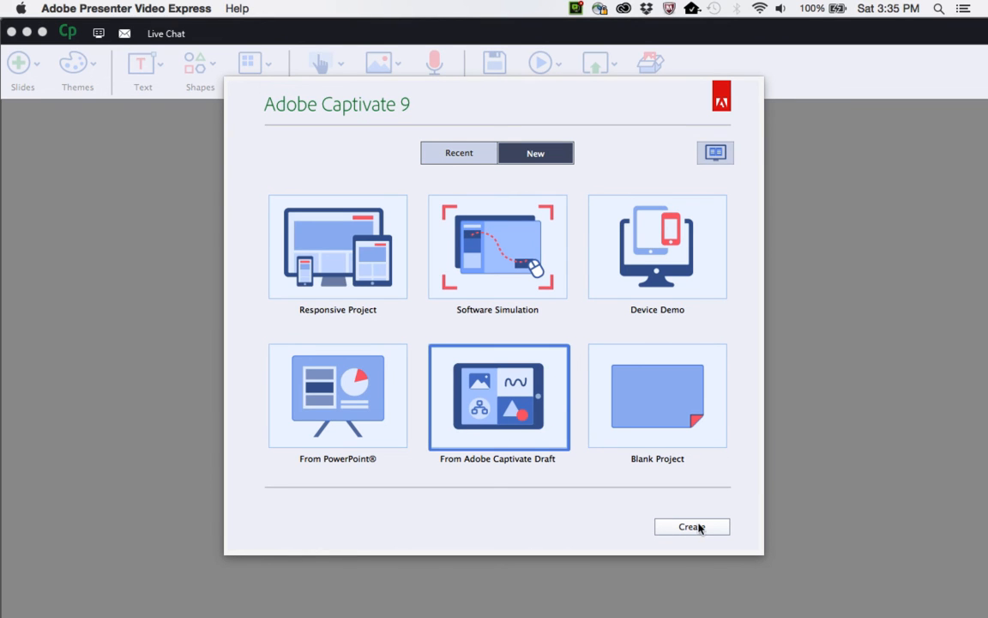
# Import Transcending_Mobile.cpdx from Creative Cloud Files > CPStoryBoard > projects as a new project
pyautogui.click(692, 525)
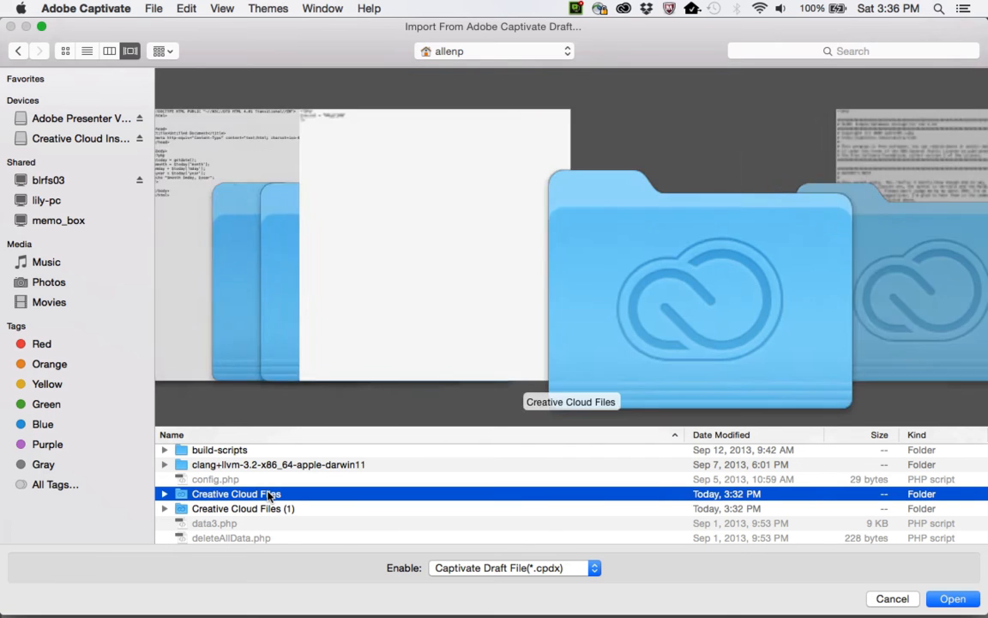
pyautogui.click(165, 494)
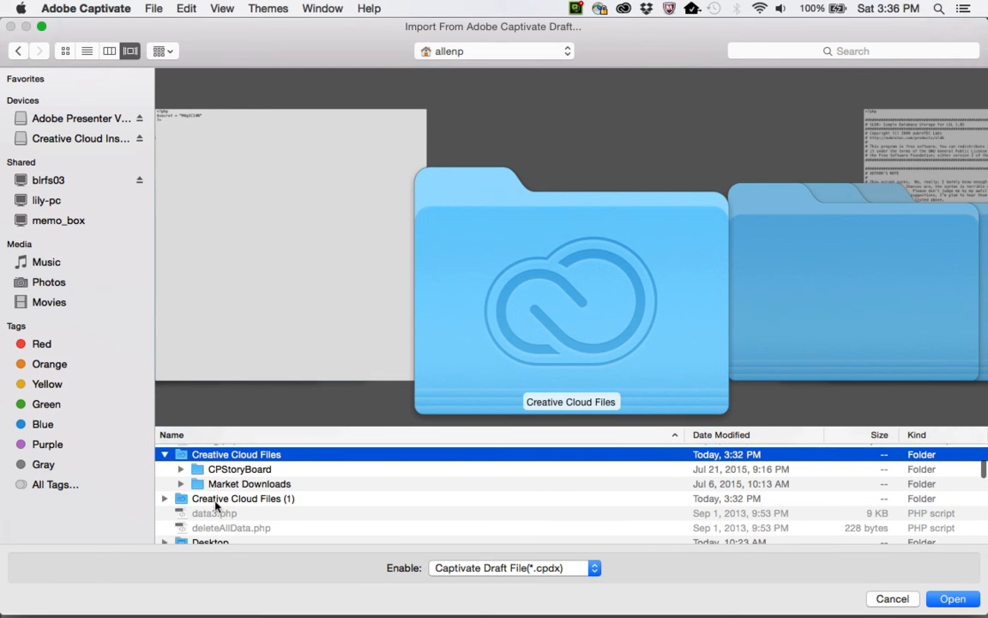
pyautogui.click(182, 470)
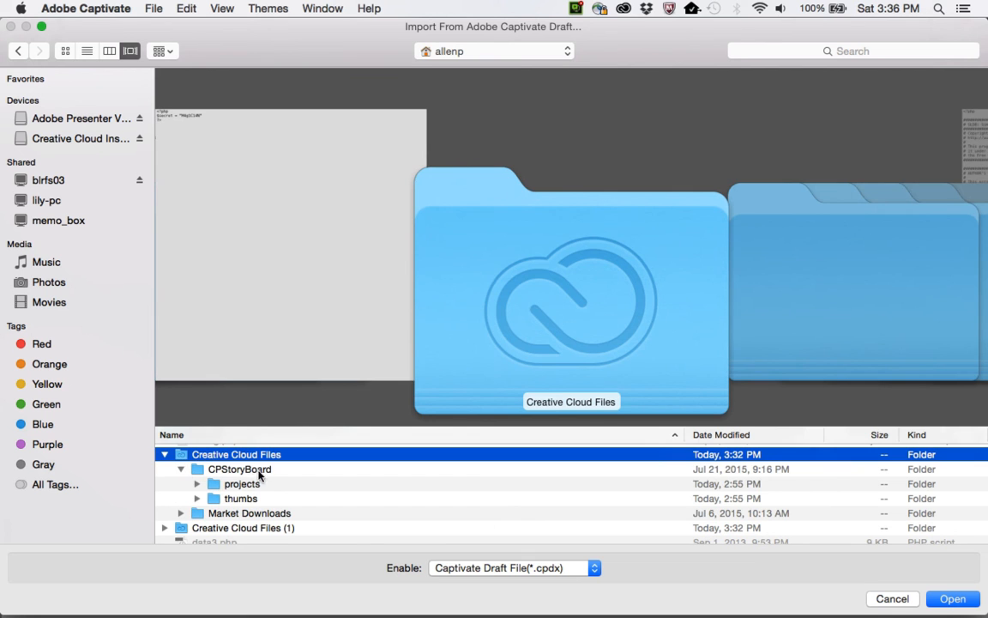
pyautogui.doubleClick(244, 484)
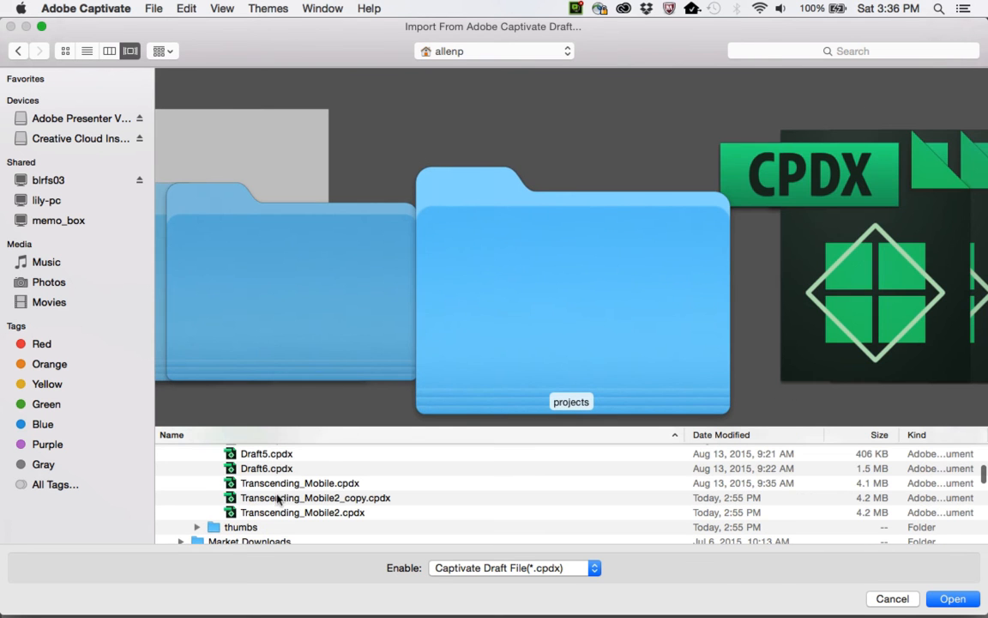
pyautogui.click(298, 482)
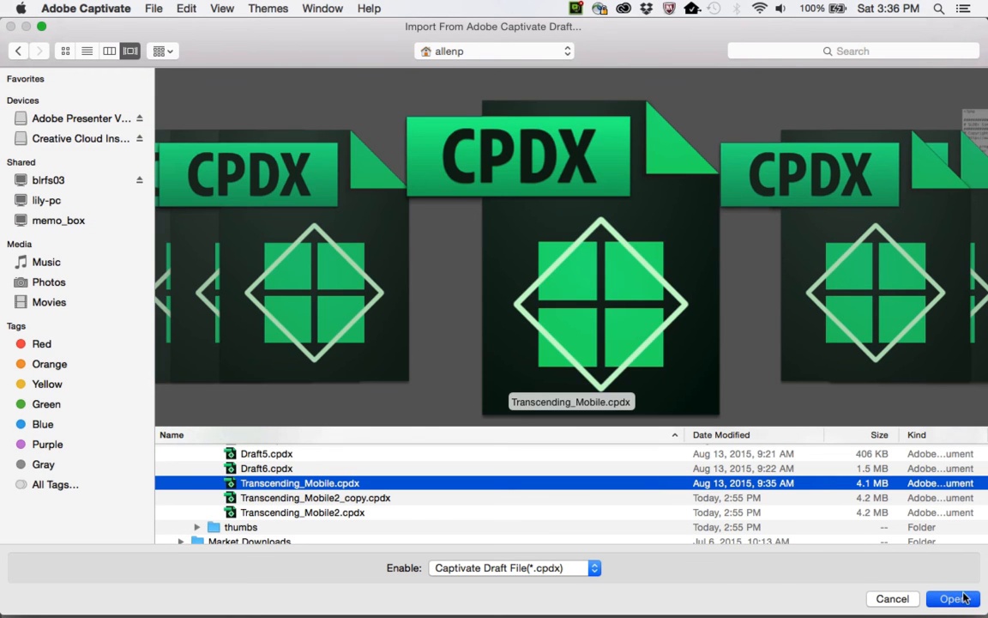
pyautogui.click(952, 597)
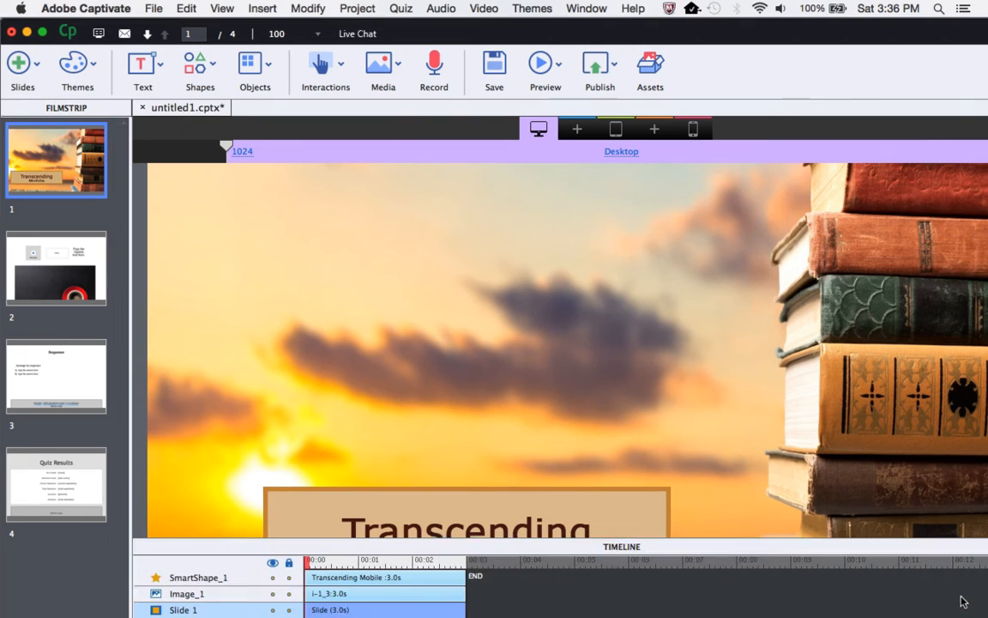